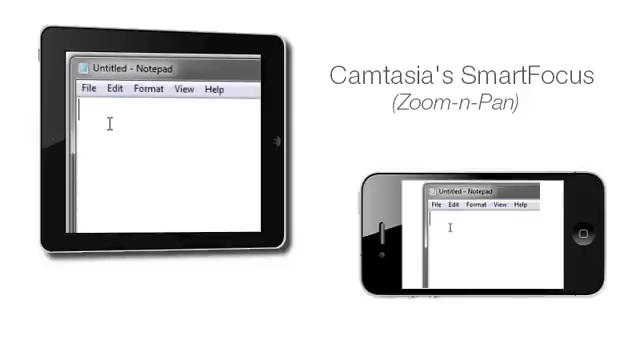
- Accept the Editing Dimensions dialog at 640 by 360
text(41)
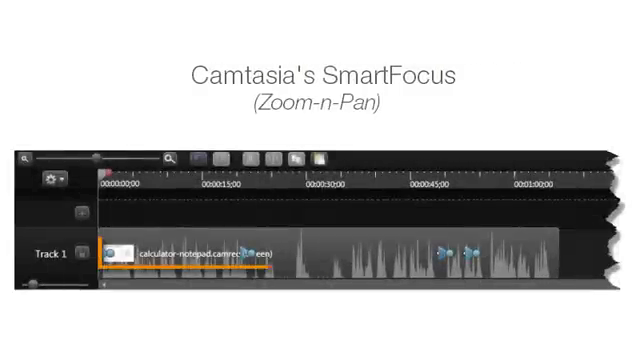
click(300, 256)
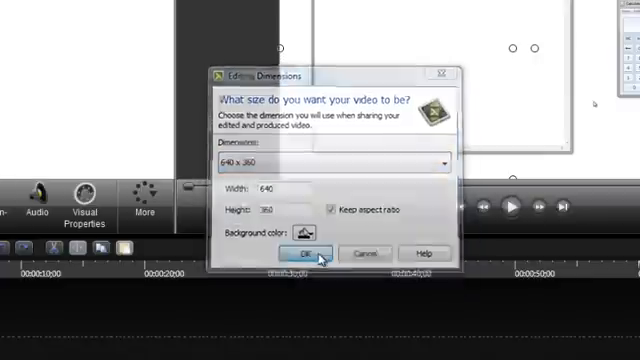
click(306, 252)
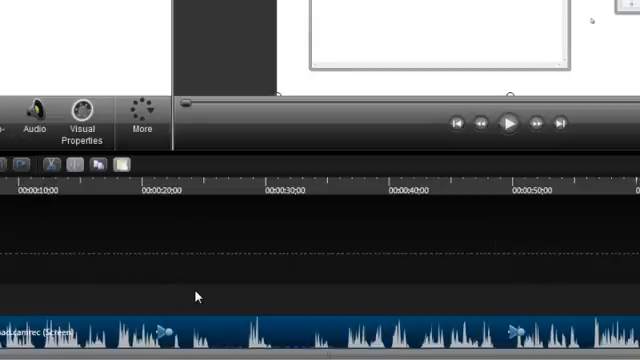
- Move the playhead along the recording to where the calculator appears
click(156, 188)
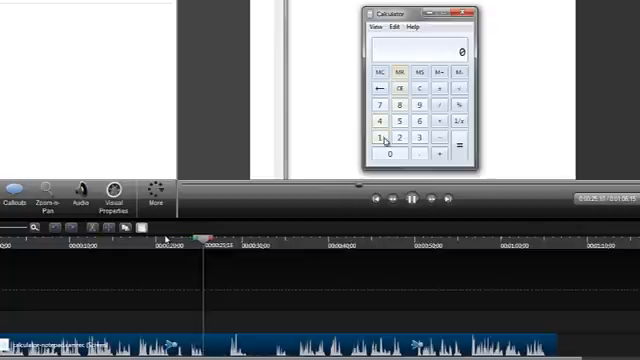
click(392, 156)
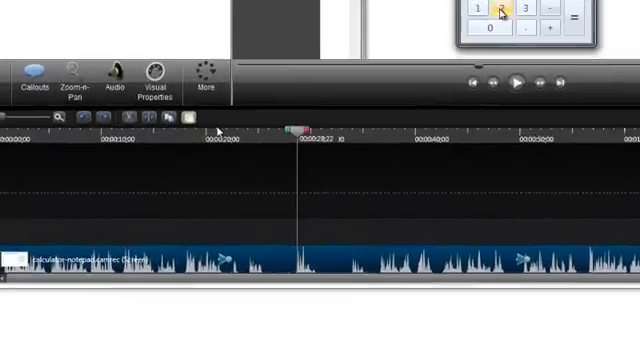
mouse_move(228, 262)
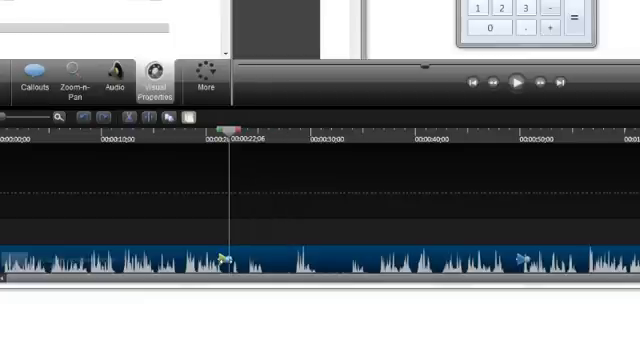
- Show the clip's visual properties and try scale at 80 percent before restoring 100
click(156, 76)
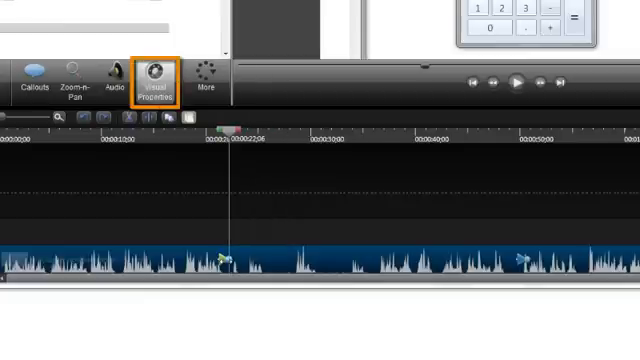
click(160, 76)
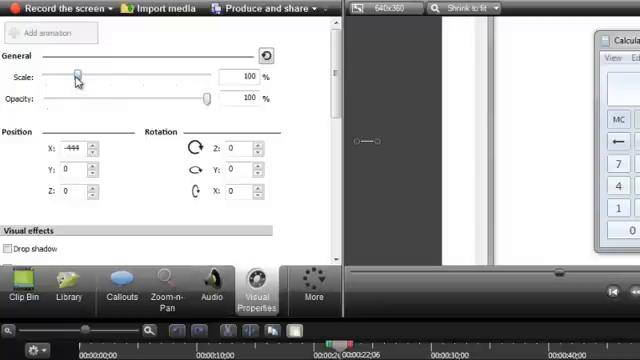
drag(78, 76, 70, 76)
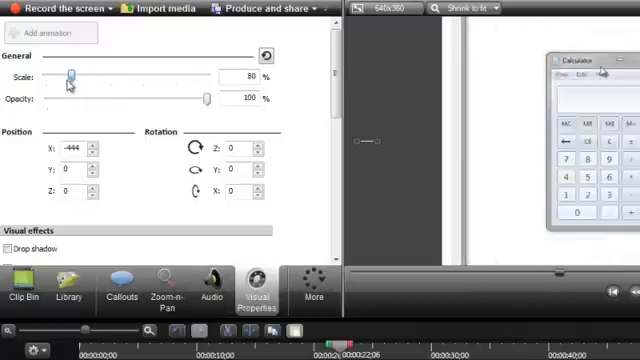
drag(72, 76, 84, 76)
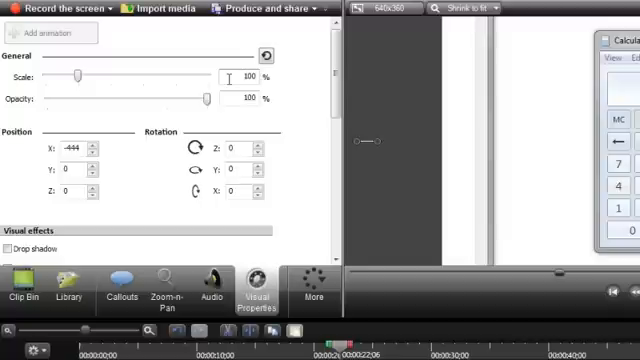
- Fade the clip to about 34 percent opacity, then restore full opacity
drag(212, 100, 196, 100)
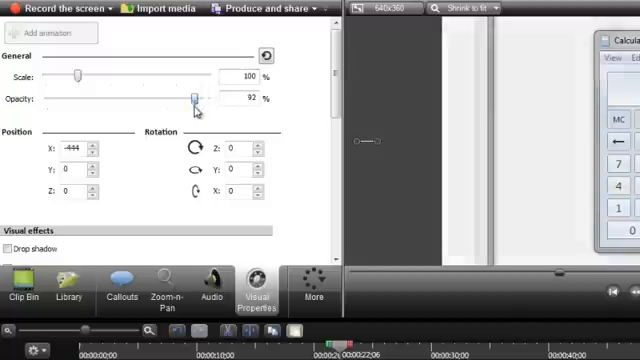
drag(196, 100, 130, 100)
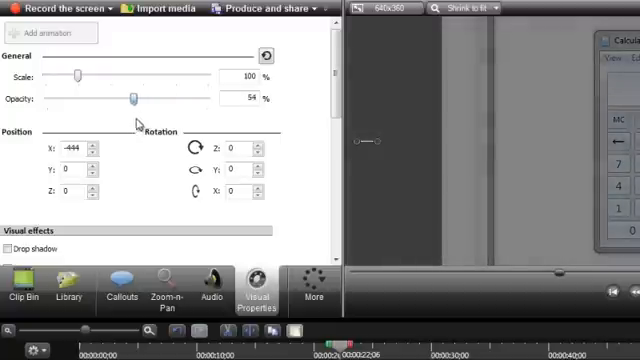
drag(132, 100, 204, 100)
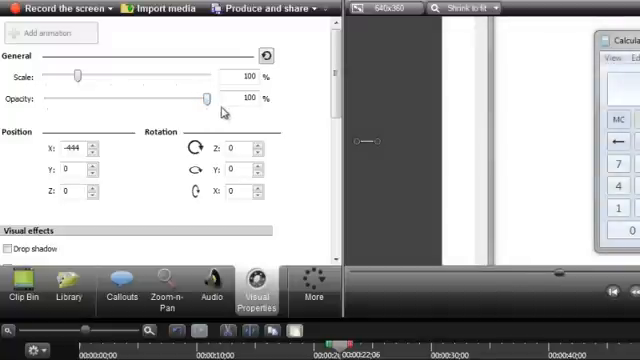
mouse_move(500, 62)
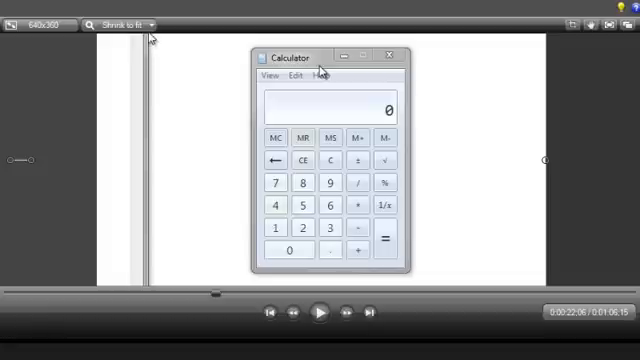
- Preview at 50 percent zoom, return to Shrink to fit and play until the calculator shows 41
click(120, 24)
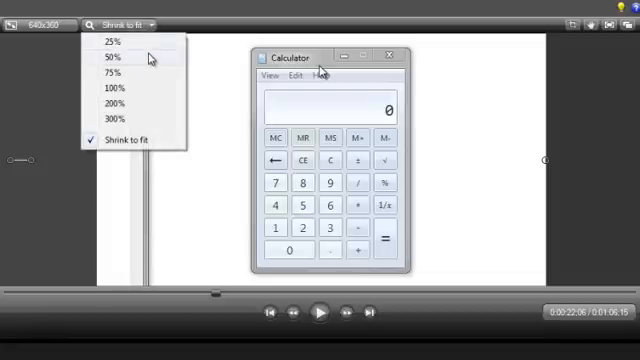
click(112, 56)
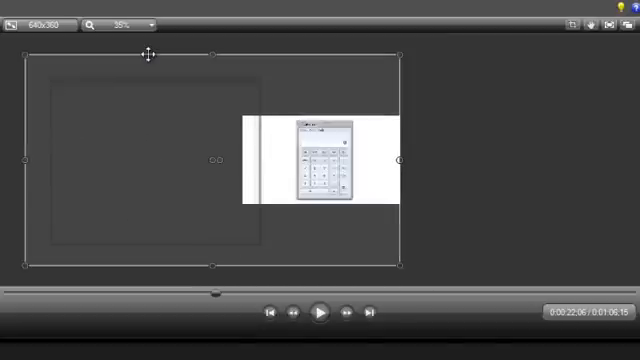
mouse_move(400, 50)
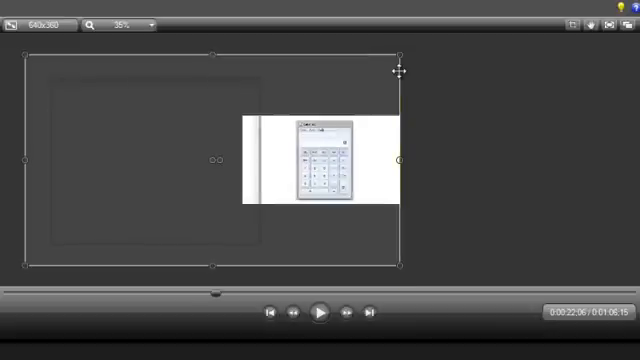
drag(404, 72, 370, 140)
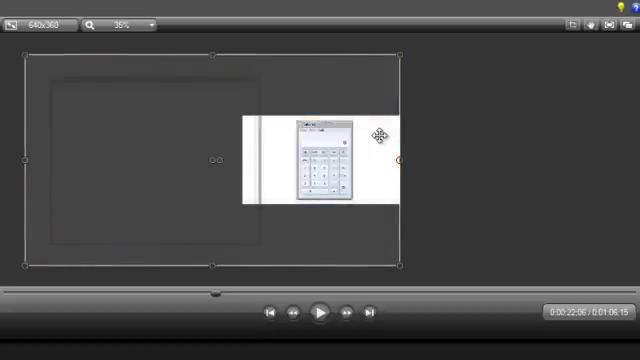
click(136, 24)
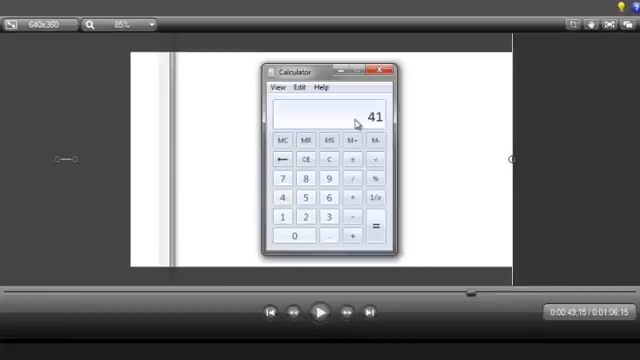
click(320, 316)
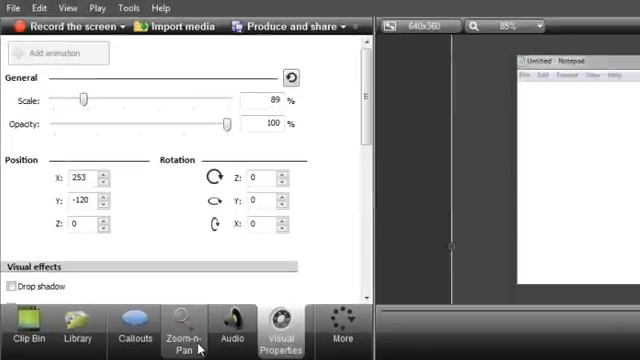
- Show the Zoom-n-Pan rectangle editor for the zoomed-in Notepad view
click(184, 336)
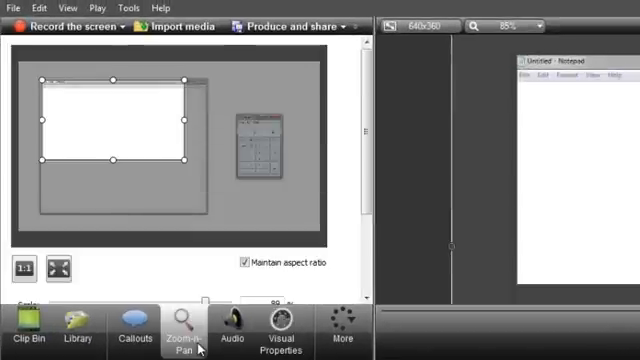
scroll(down, 3)
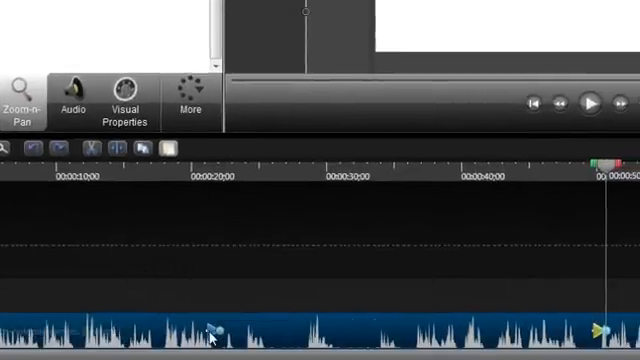
right_click(212, 336)
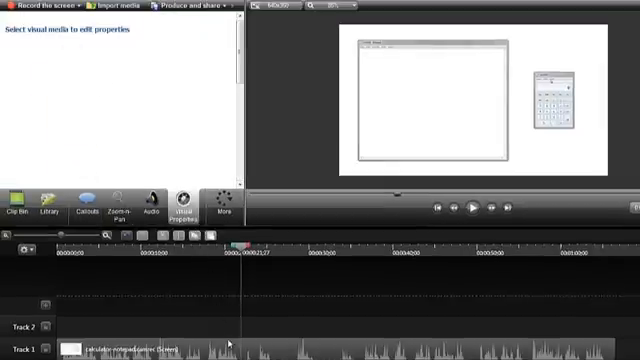
- Add an animation on the clip here and frame the calculator with Zoom-n-Pan
click(180, 204)
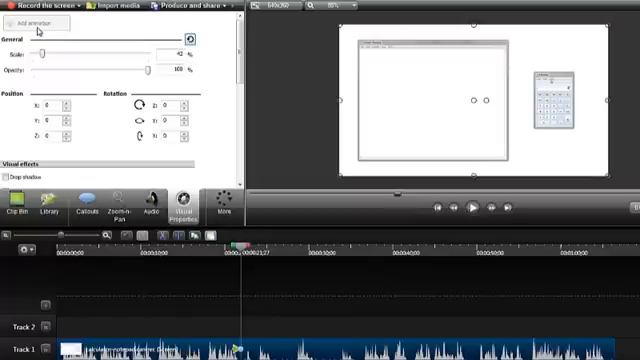
key(z)
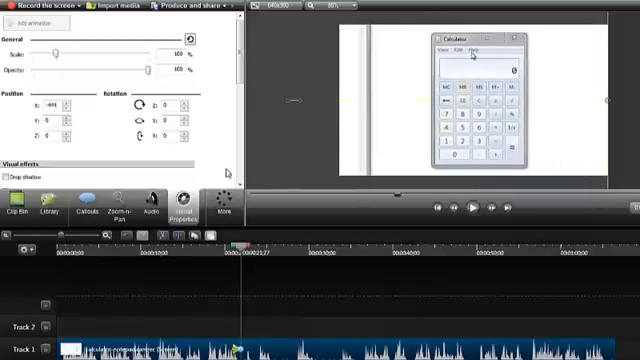
click(116, 204)
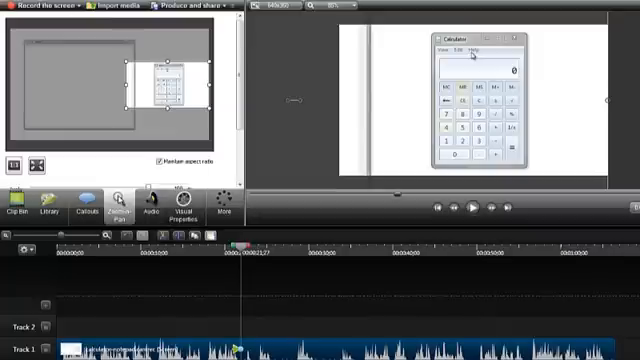